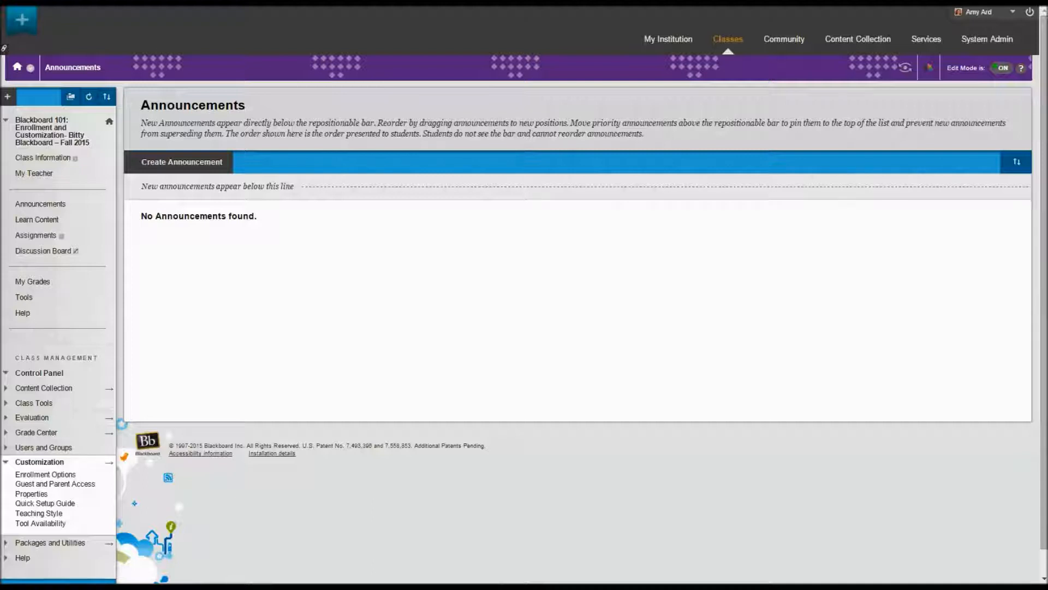
pyautogui.moveTo(54, 379)
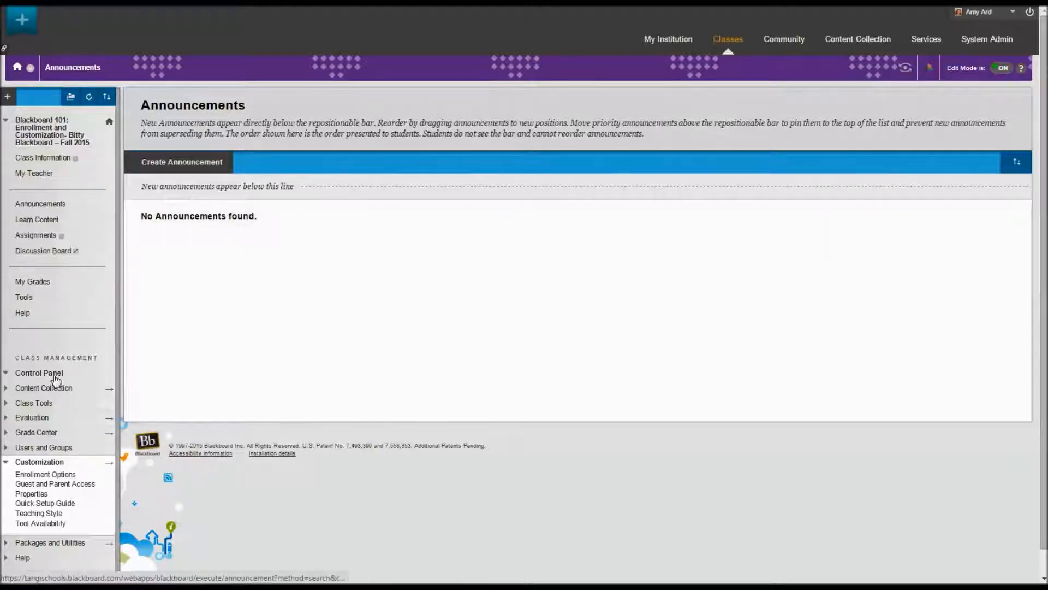
# Under Customization > Enrollment Options, choose Self Enrollment and submit the change
pyautogui.click(6, 461)
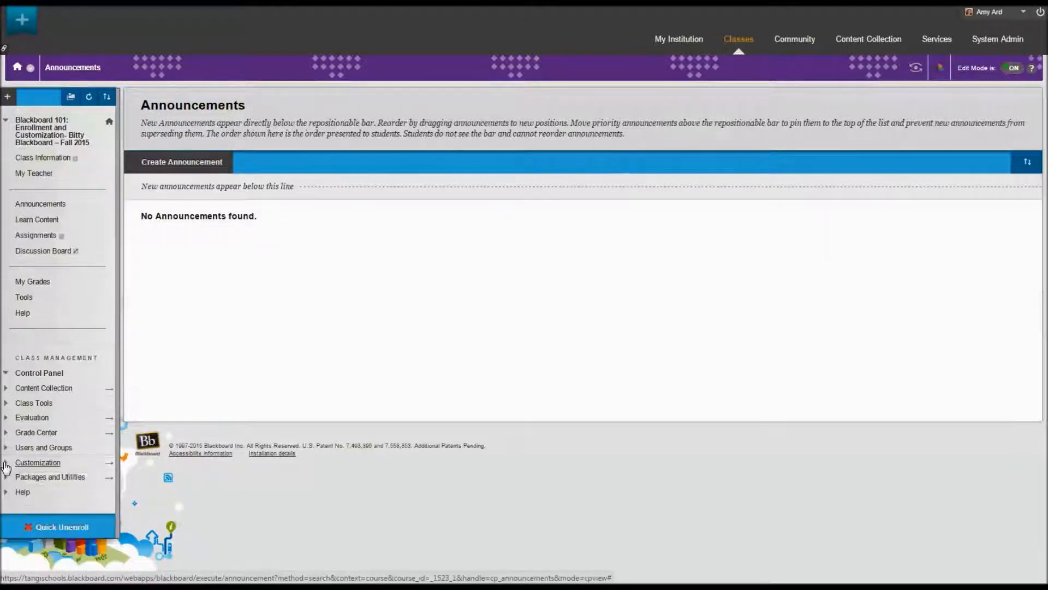
pyautogui.click(37, 462)
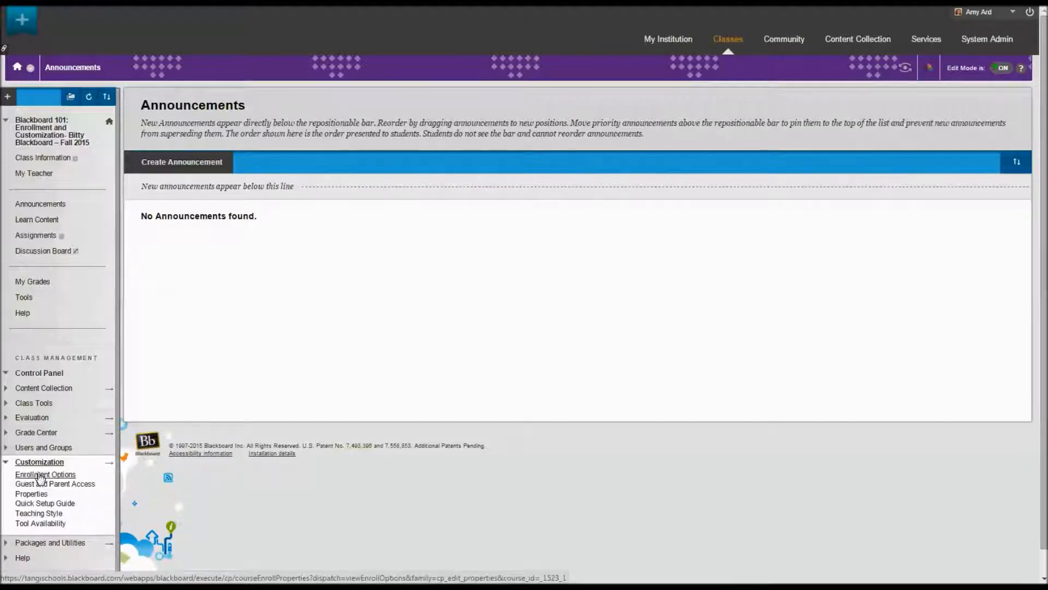
pyautogui.click(45, 474)
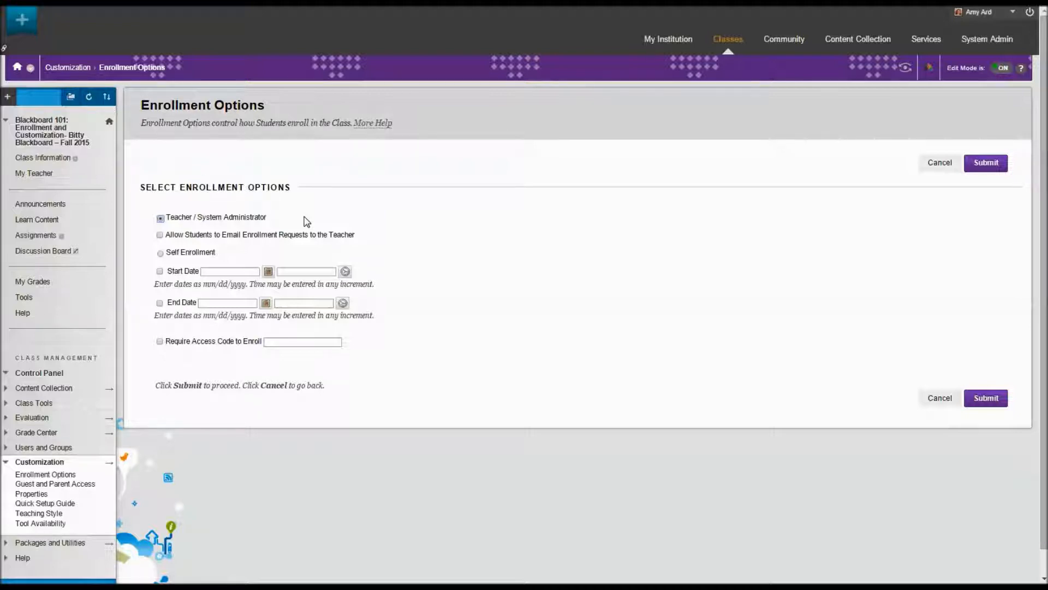
pyautogui.click(159, 253)
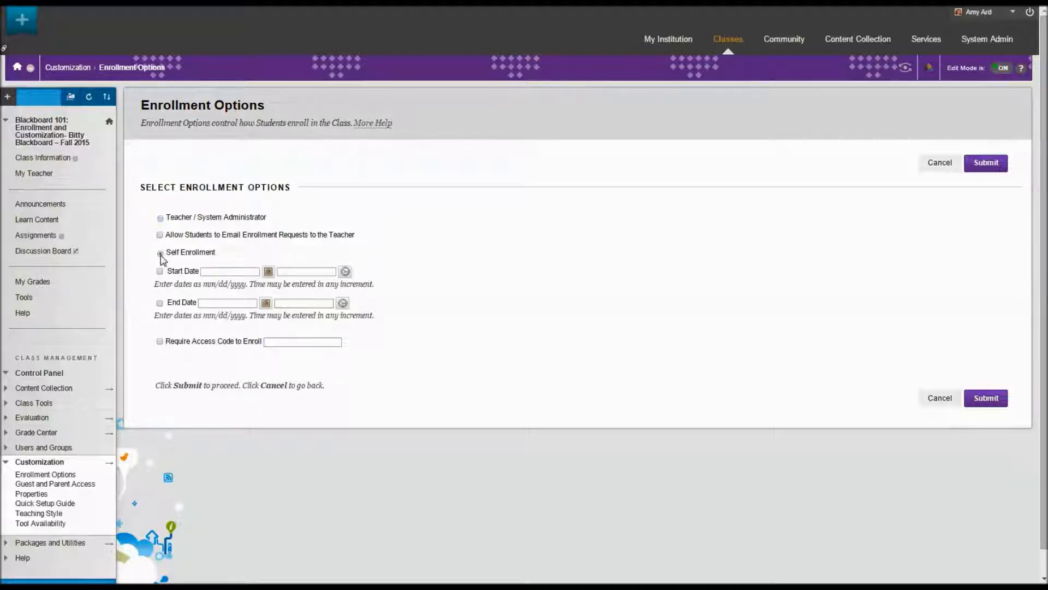
pyautogui.click(160, 253)
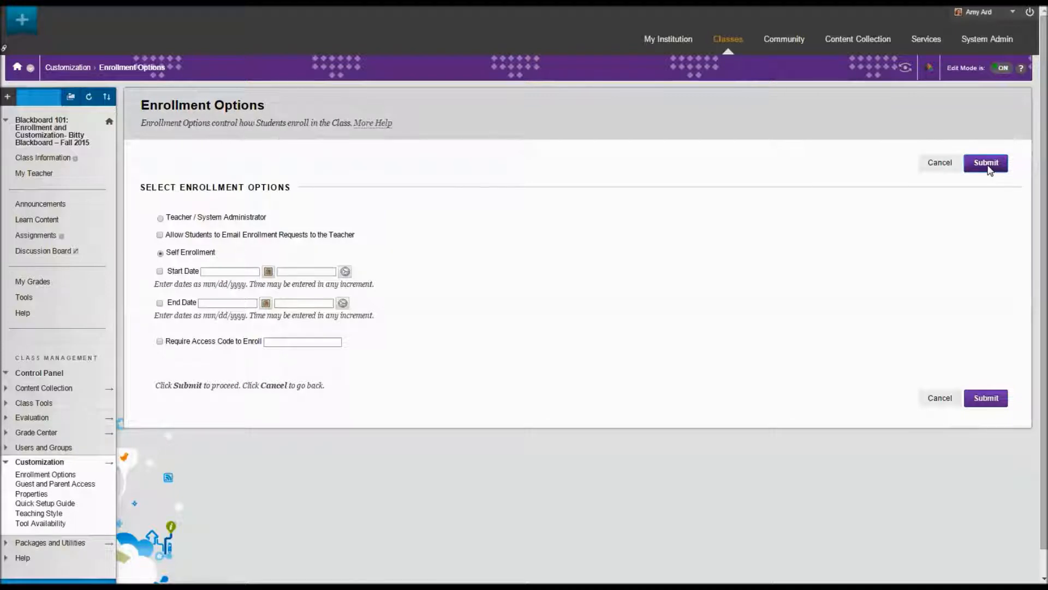
pyautogui.click(985, 163)
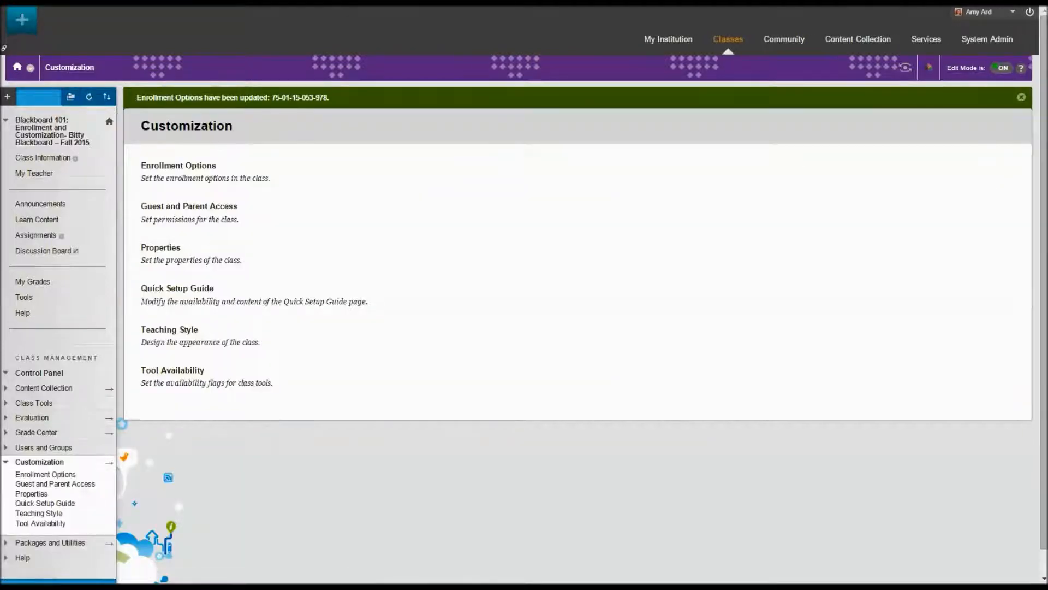
# As the student, go to the Classes page with class search, class list and catalog
pyautogui.click(668, 39)
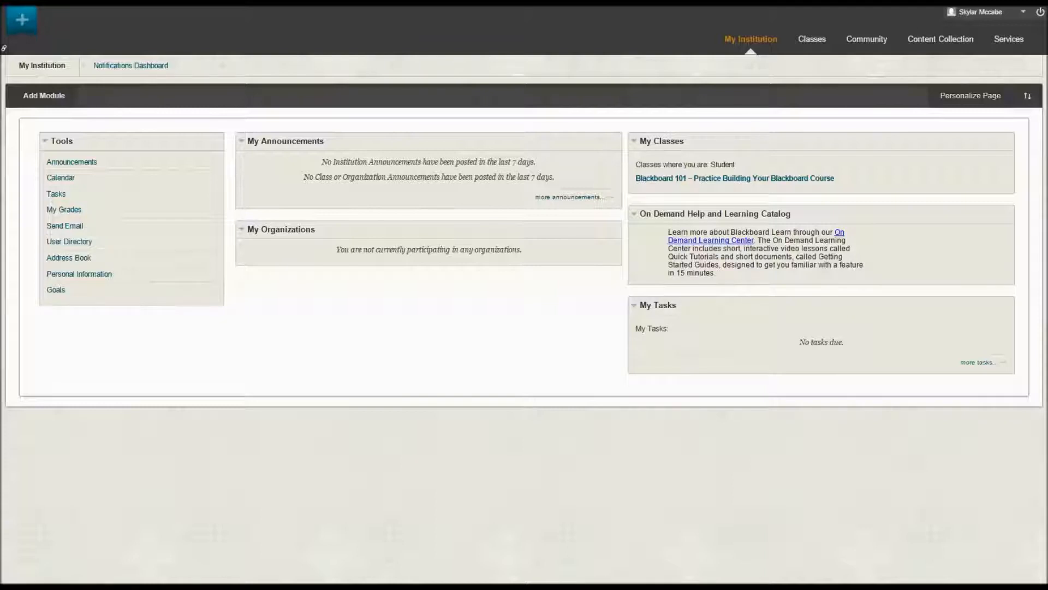
pyautogui.moveTo(811, 39)
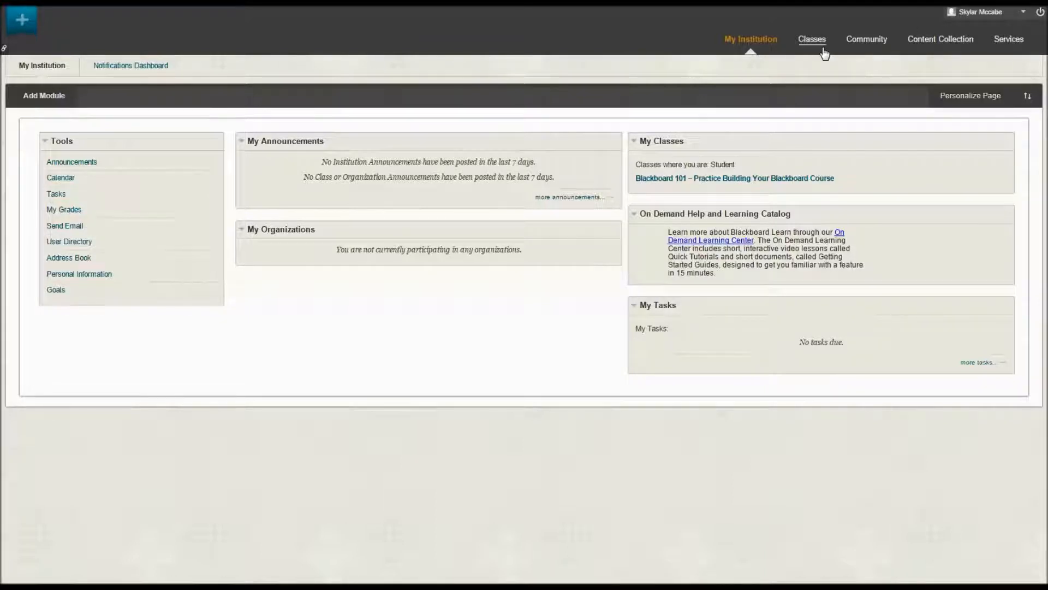
pyautogui.click(811, 40)
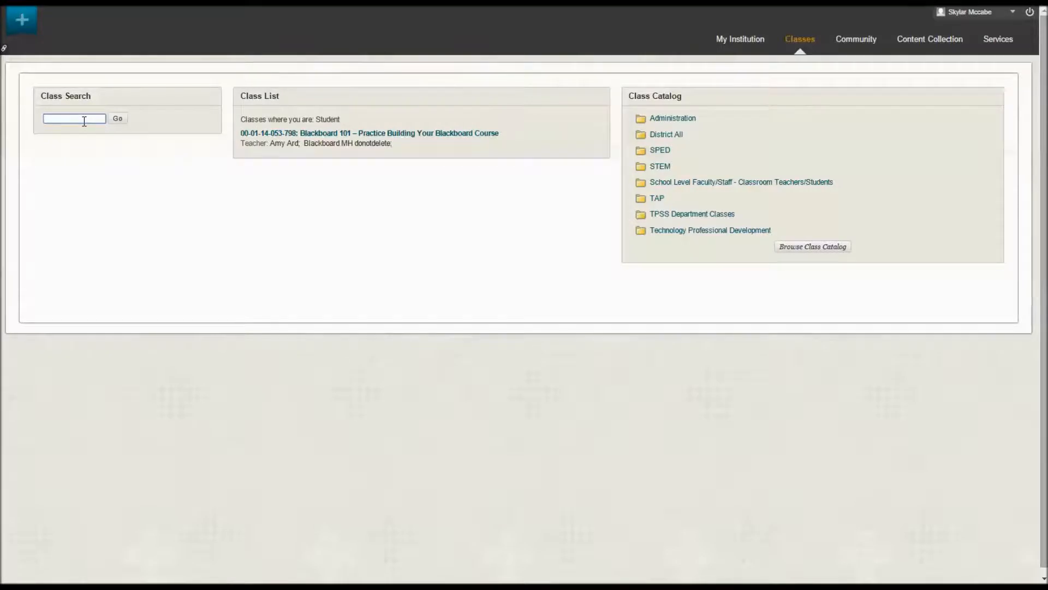
# Search the catalog for 'Blackb', self-enroll in Enrollment and Customization, and enter the class
pyautogui.write('Blackboard 101')
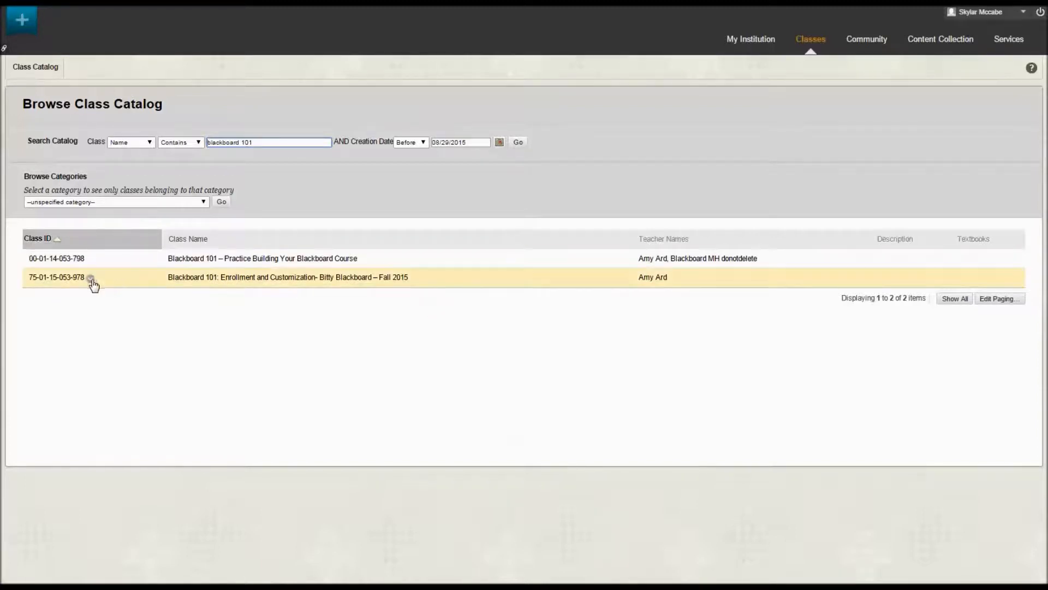
pyautogui.moveTo(347, 279)
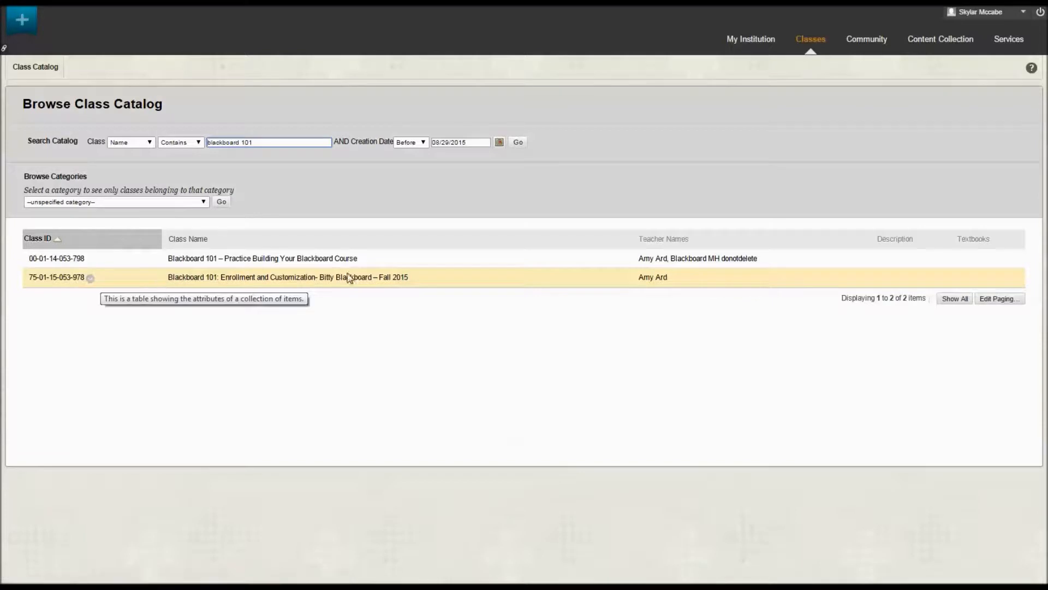
pyautogui.moveTo(60, 276)
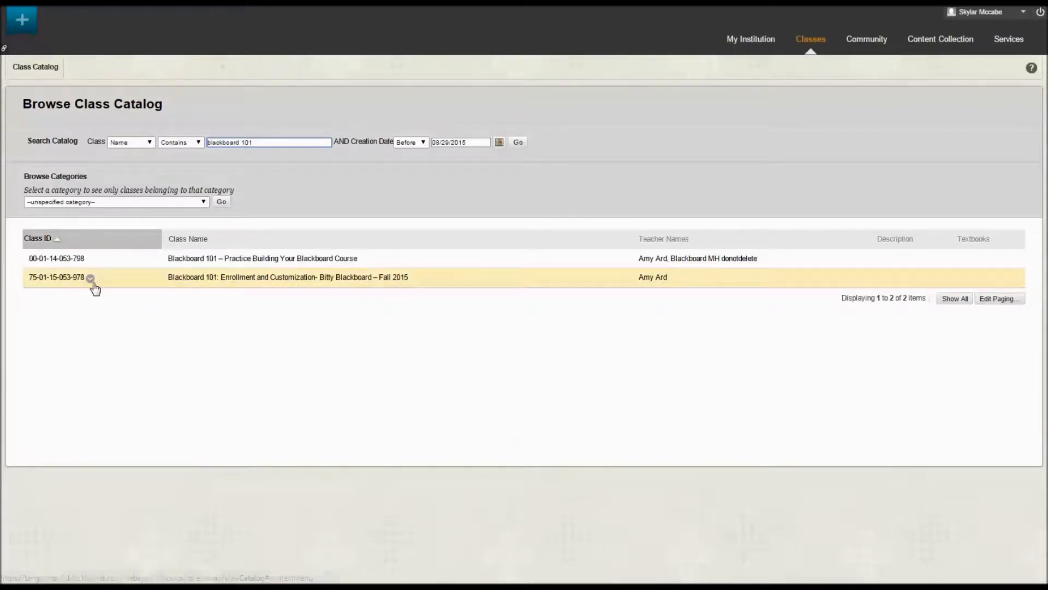
pyautogui.moveTo(88, 280)
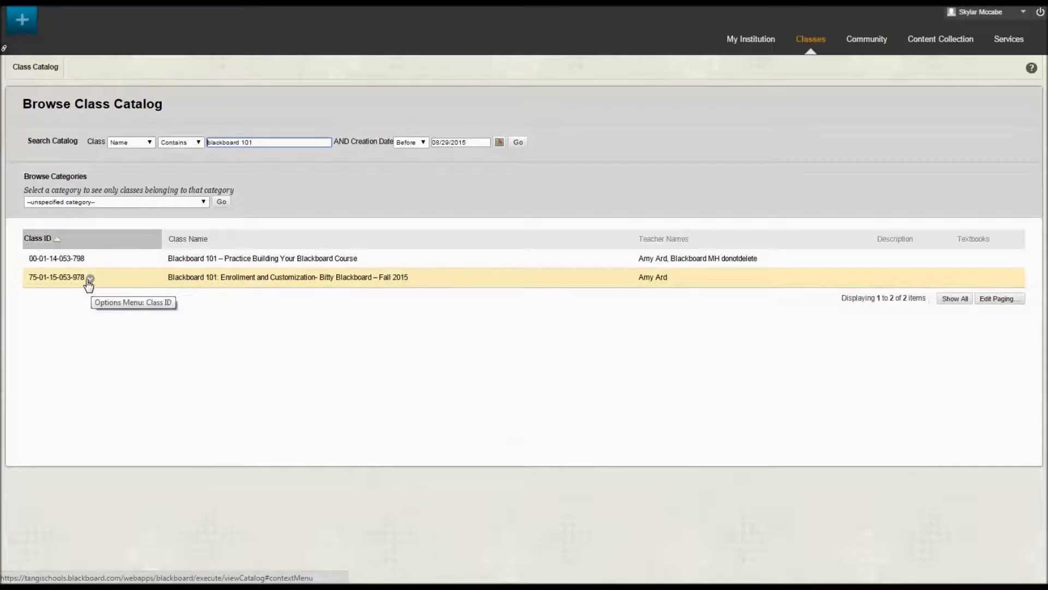
pyautogui.click(89, 276)
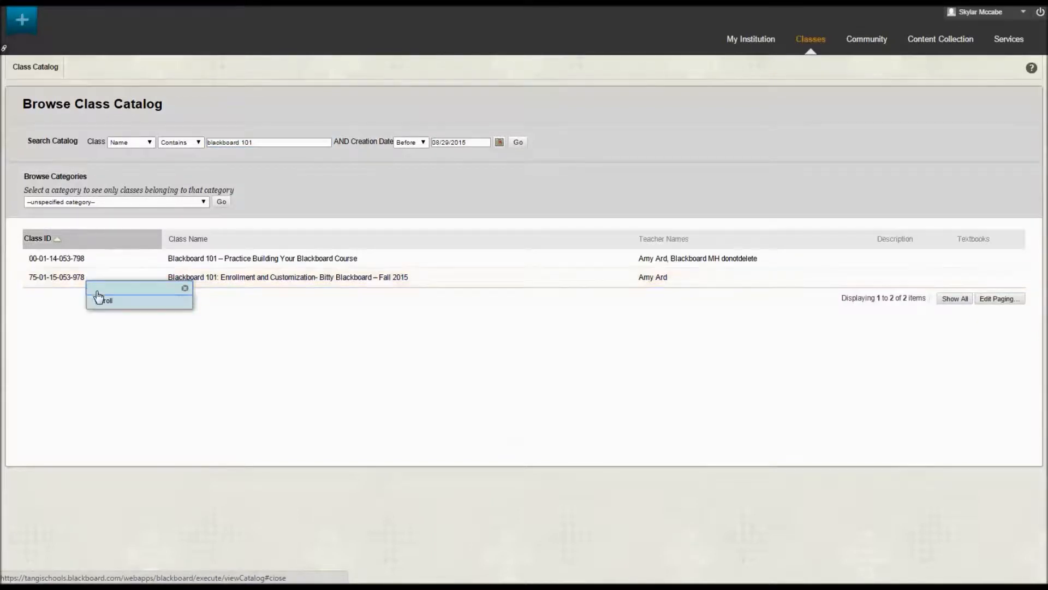
pyautogui.click(105, 301)
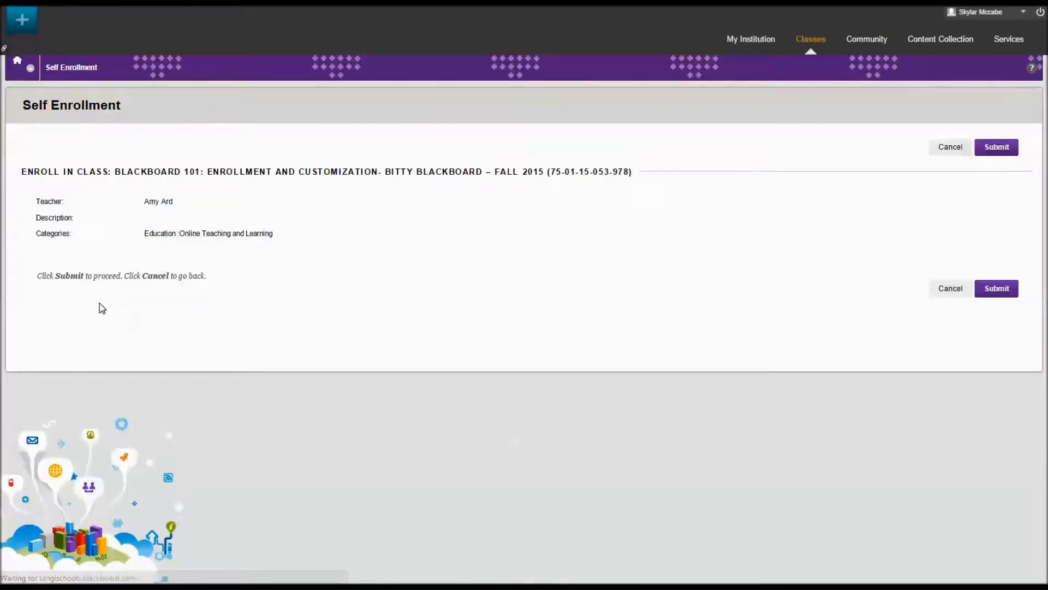
pyautogui.click(996, 288)
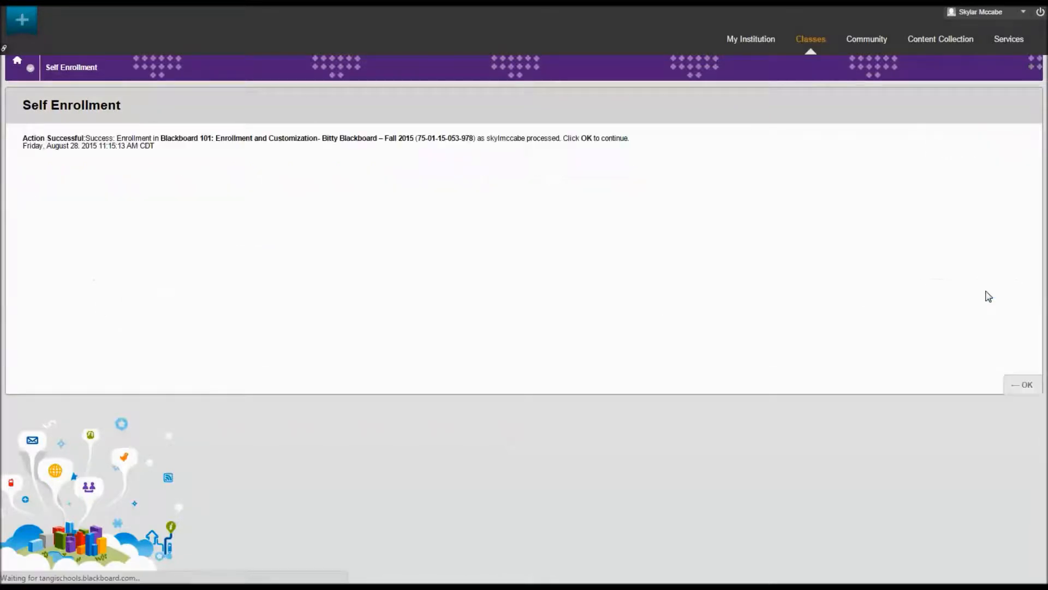
pyautogui.moveTo(942, 376)
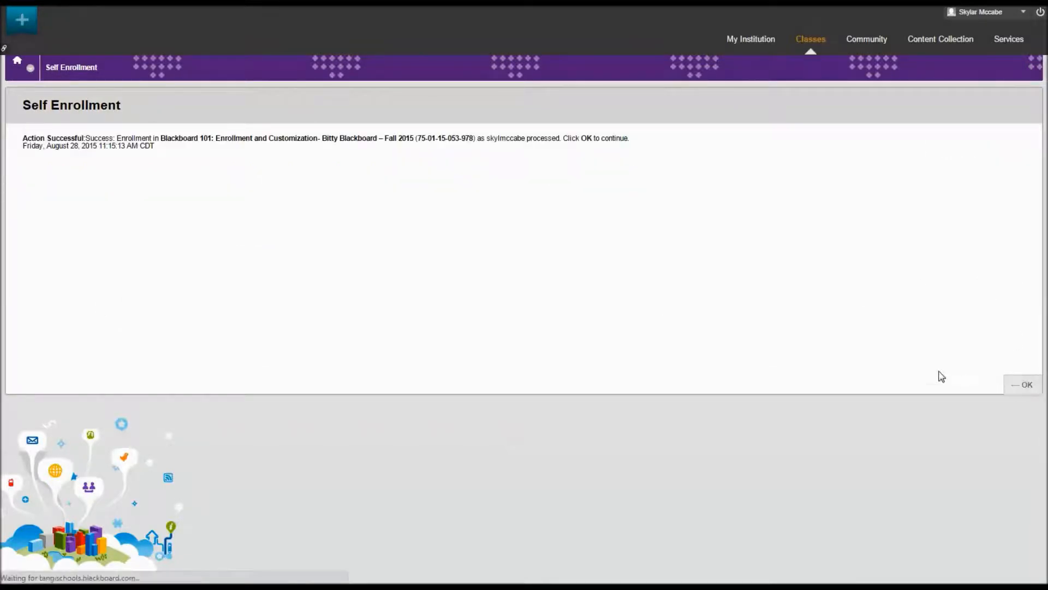
pyautogui.click(1024, 384)
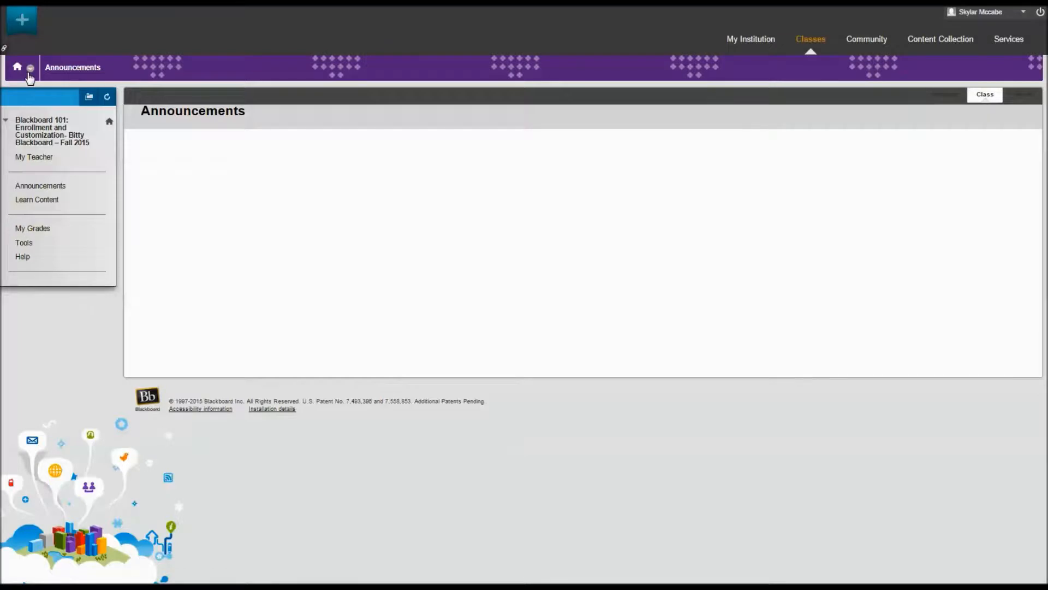
pyautogui.click(750, 39)
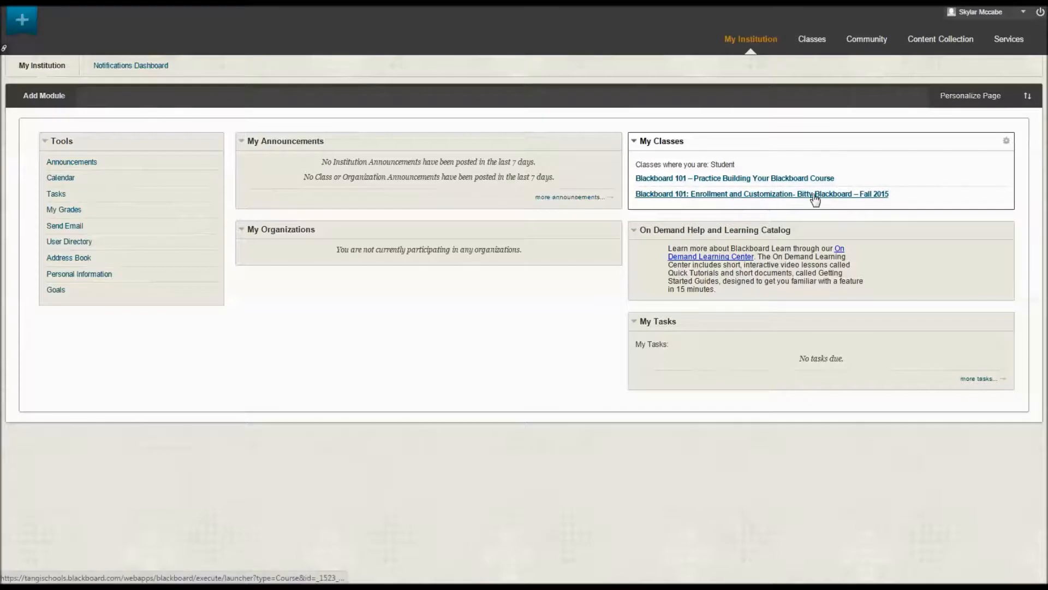
pyautogui.click(761, 195)
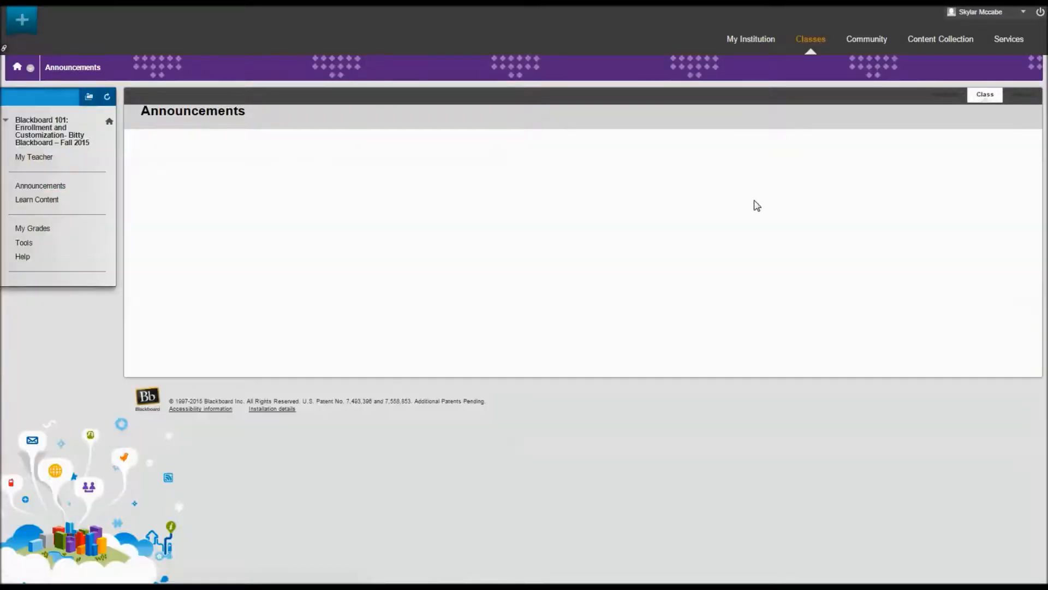
pyautogui.moveTo(35, 161)
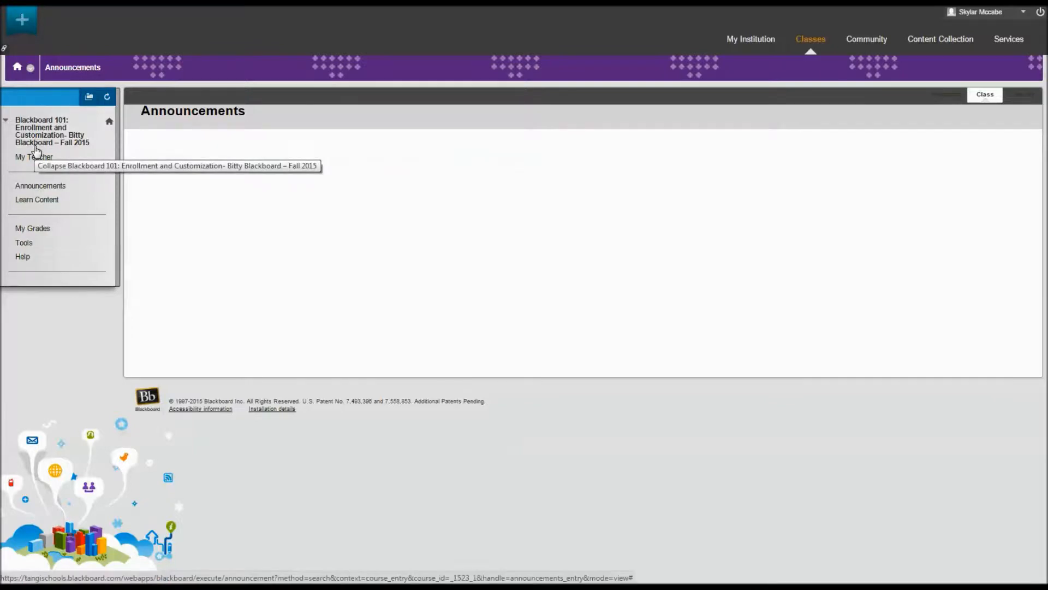
pyautogui.moveTo(85, 140)
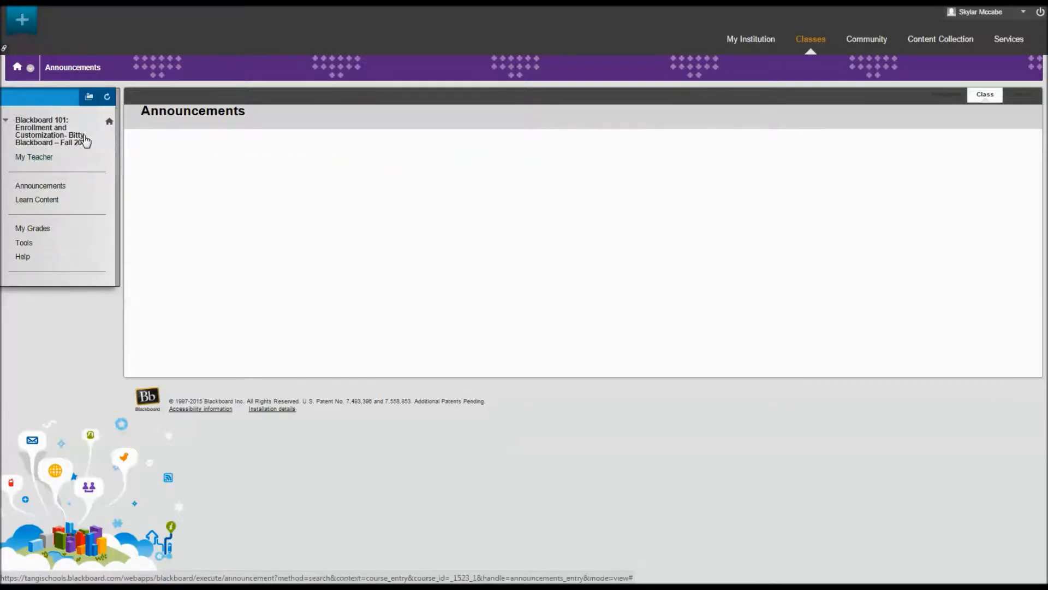
pyautogui.moveTo(63, 134)
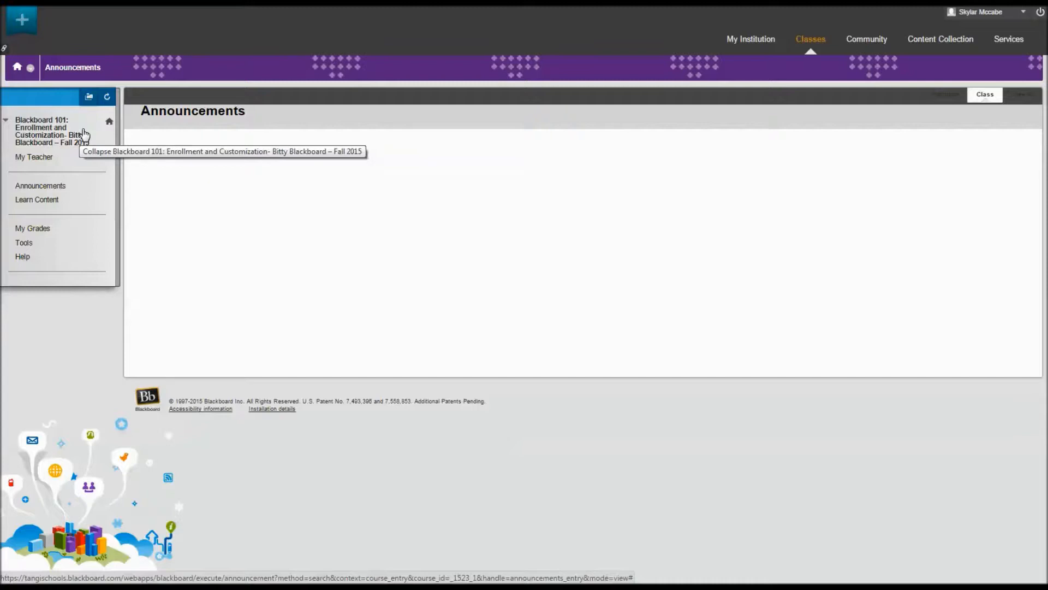
pyautogui.moveTo(362, 23)
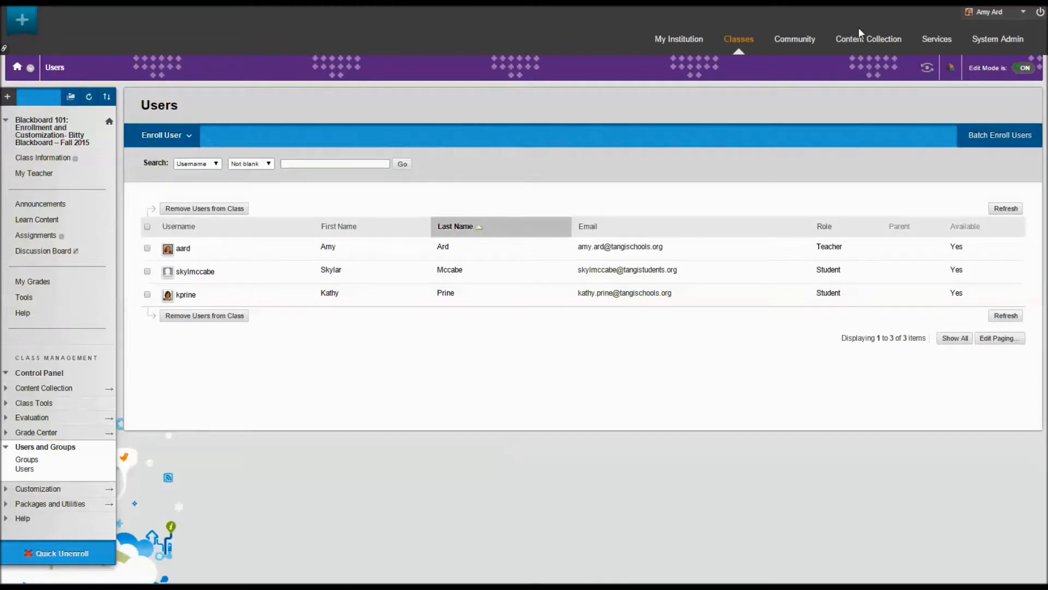
pyautogui.moveTo(818, 104)
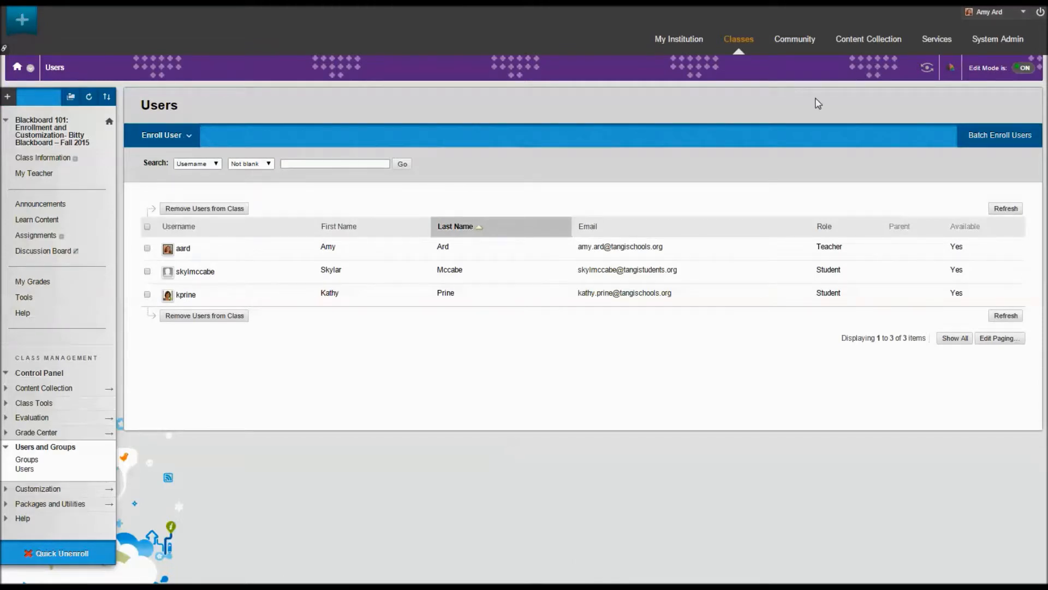
pyautogui.moveTo(24, 468)
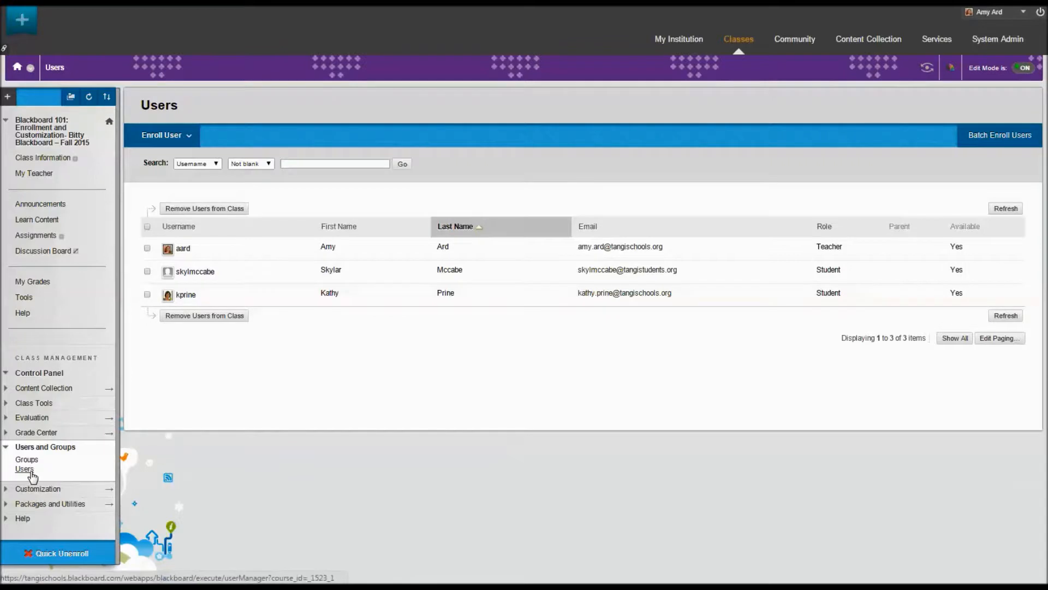
pyautogui.moveTo(163, 276)
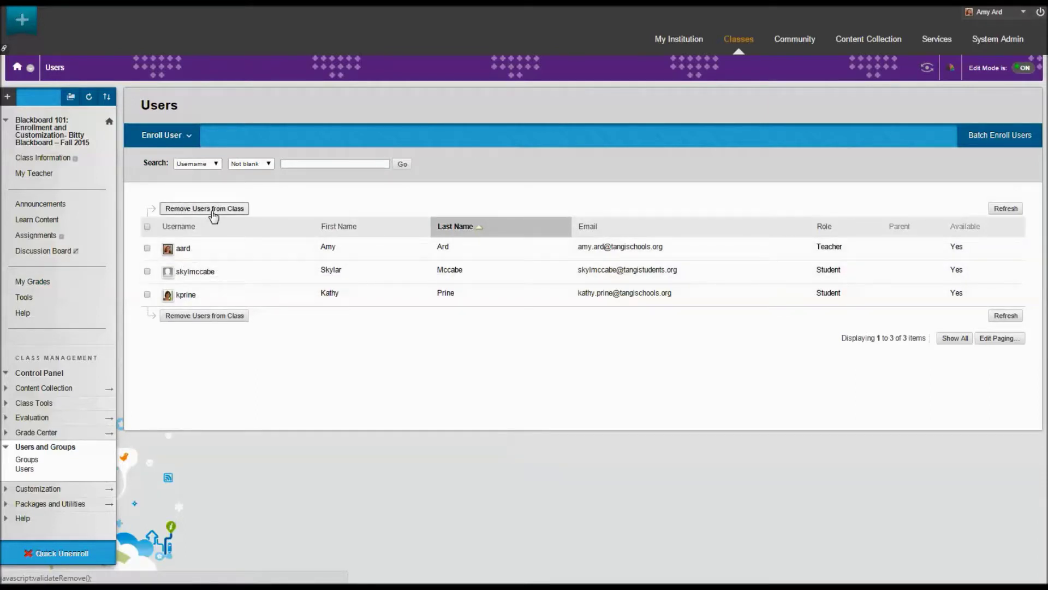
# Check the self-enrolled student in the class Users list for removal
pyautogui.click(147, 272)
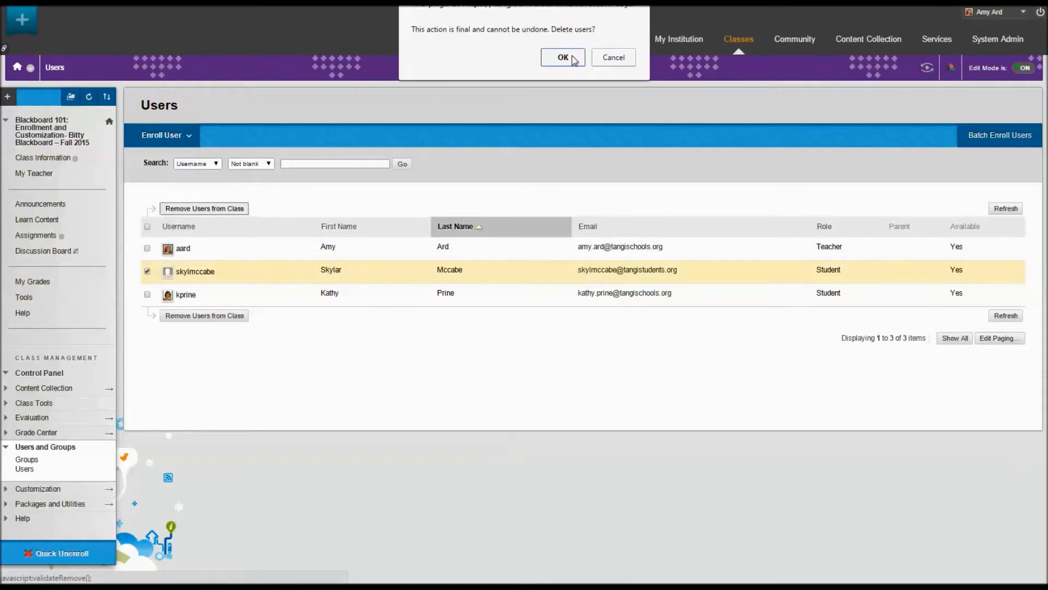
# Confirm deleting the student's enrollment, then check the remaining student for removal
pyautogui.click(561, 58)
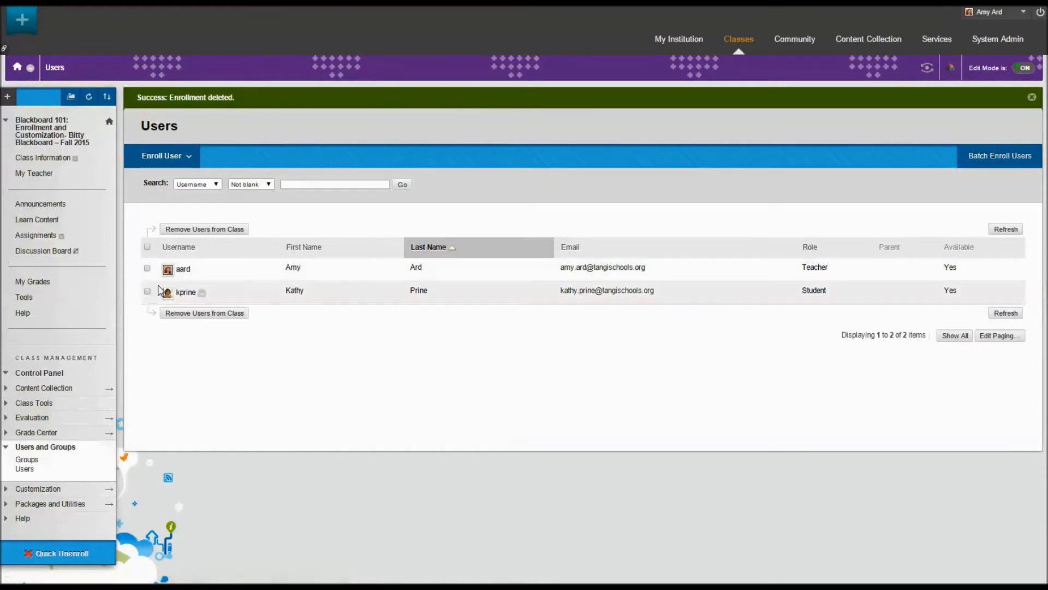
pyautogui.click(148, 291)
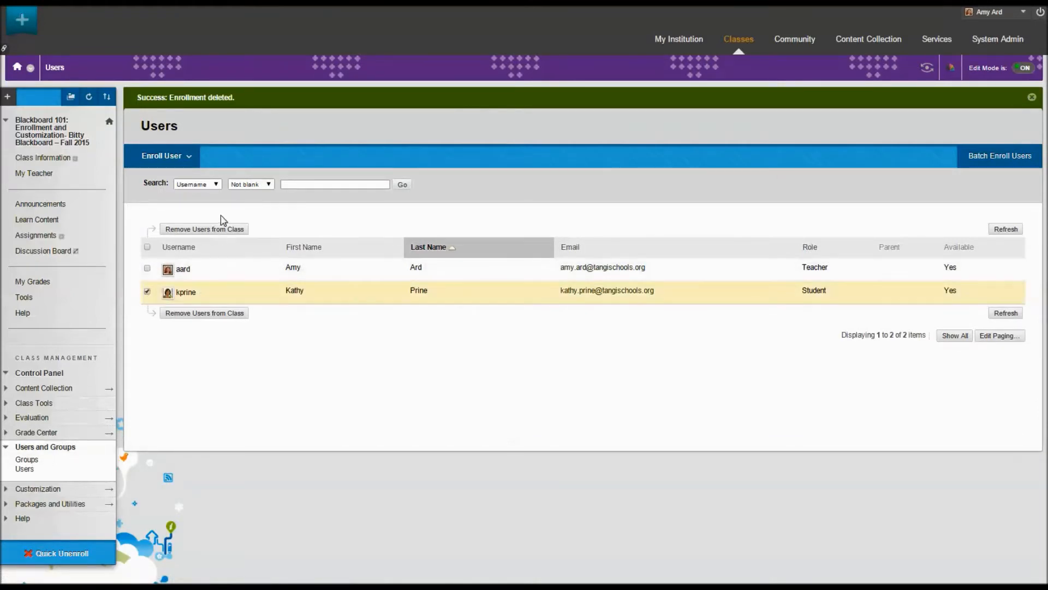
pyautogui.moveTo(205, 229)
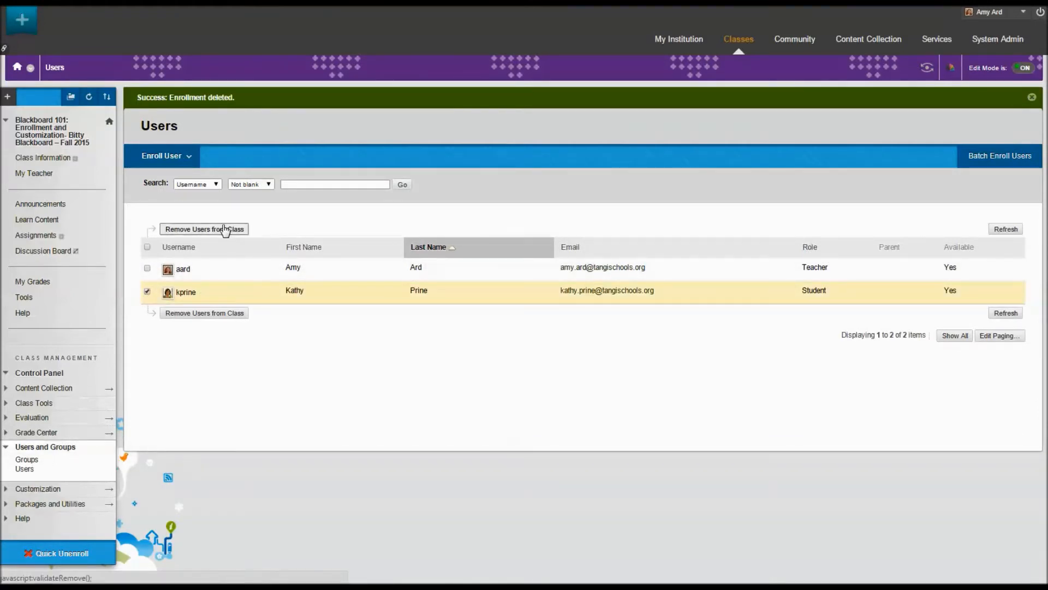